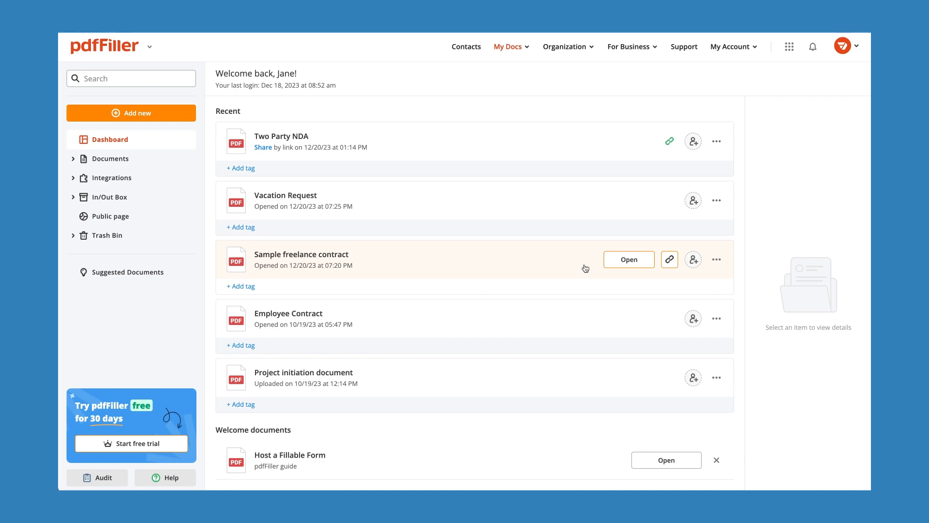
Step: Open LinkToFill advanced settings for the Sample freelance contract
click(301, 254)
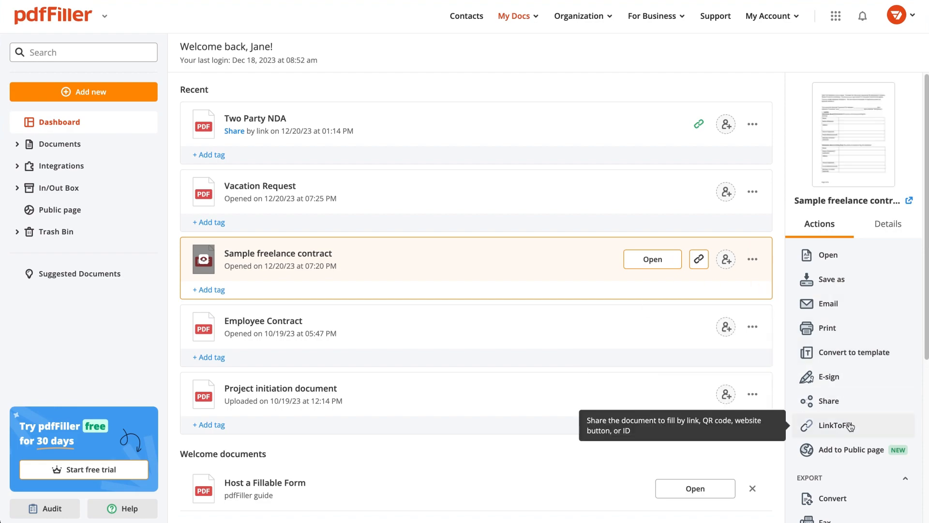
click(835, 425)
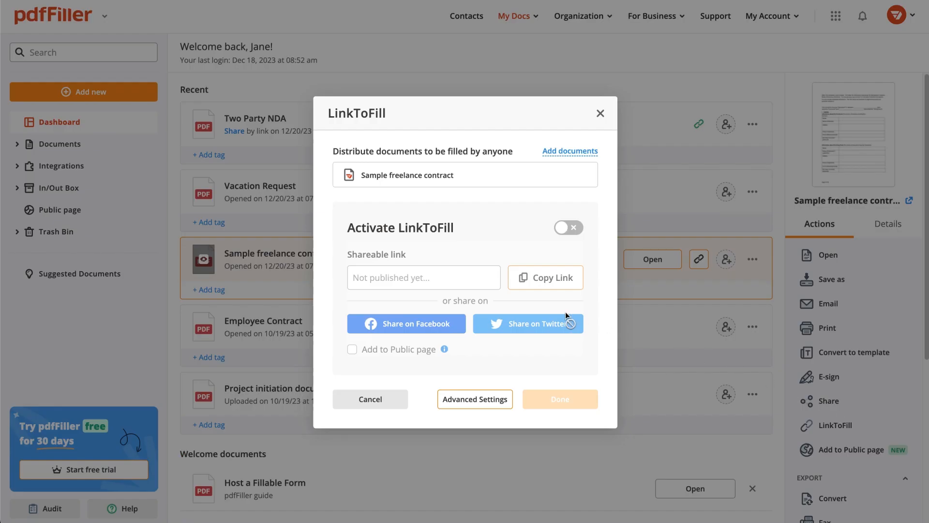
click(475, 399)
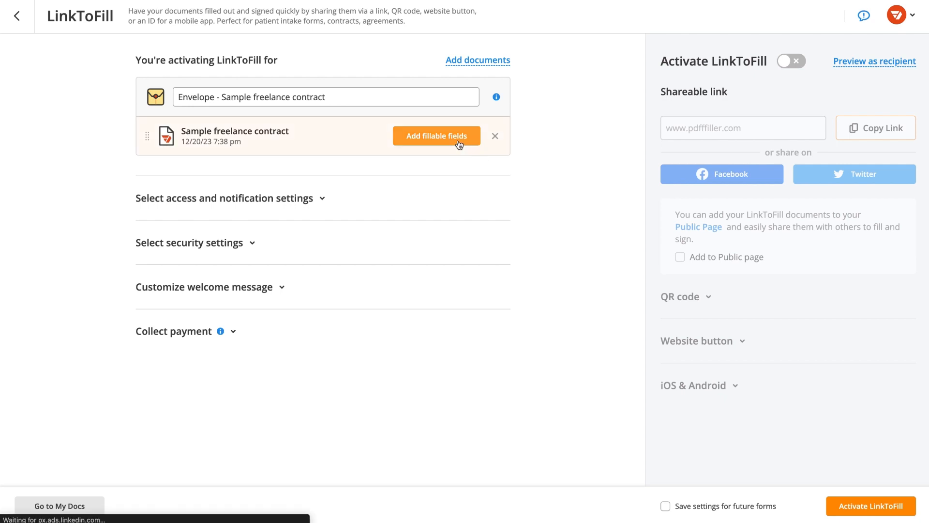
Step: Place a text field on the Freelancer name line of the contract
click(436, 135)
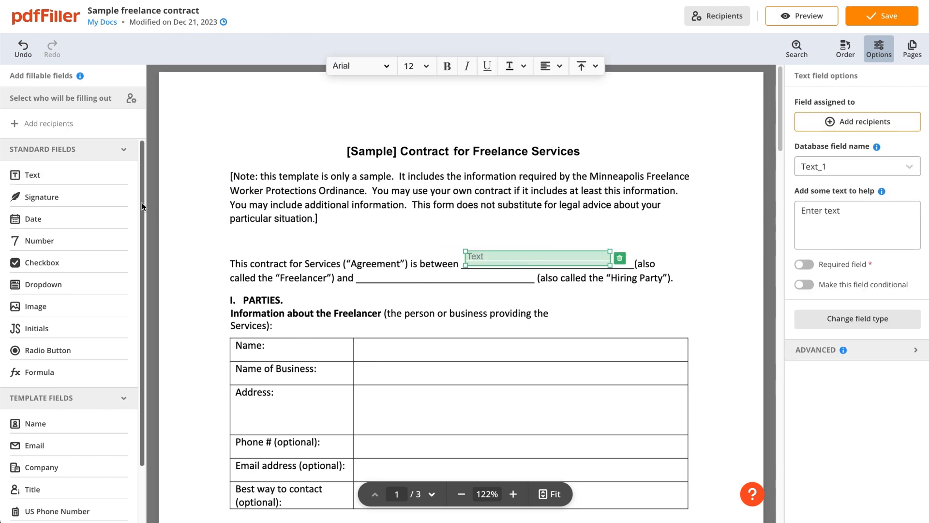
click(437, 275)
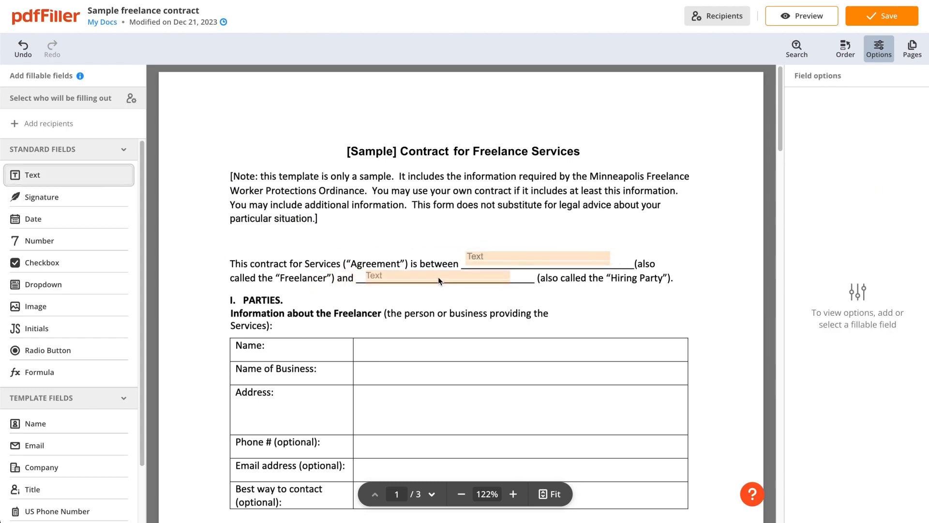
scroll(down, 3)
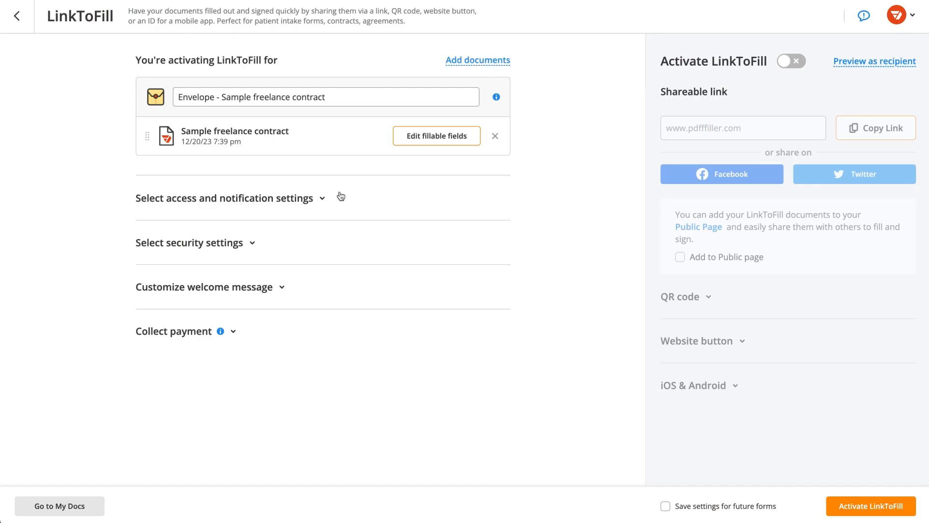
Step: Set access to Fill & sign and expand the link's security settings
click(230, 198)
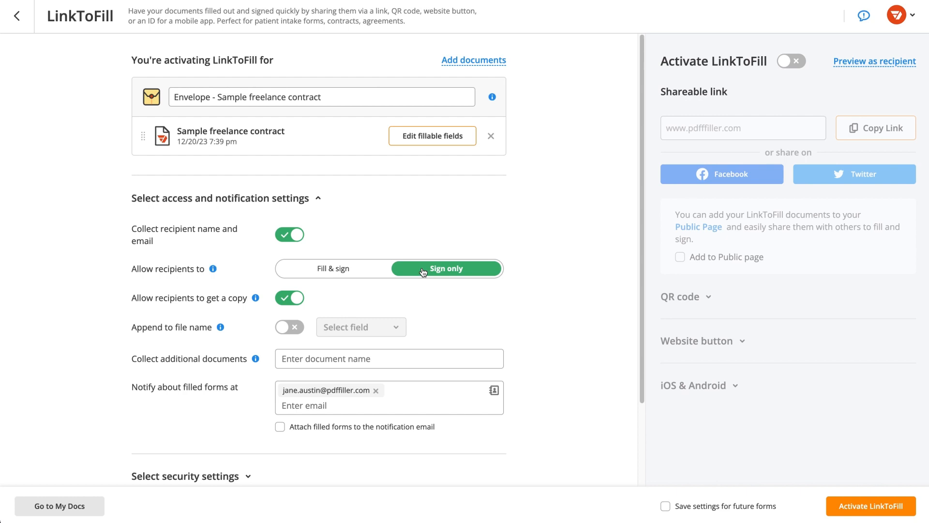
click(332, 267)
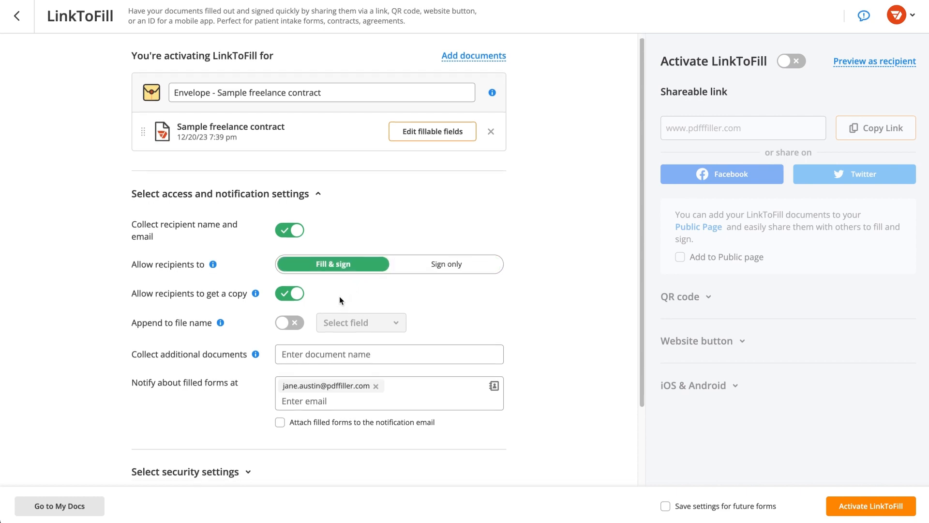
scroll(down, 3)
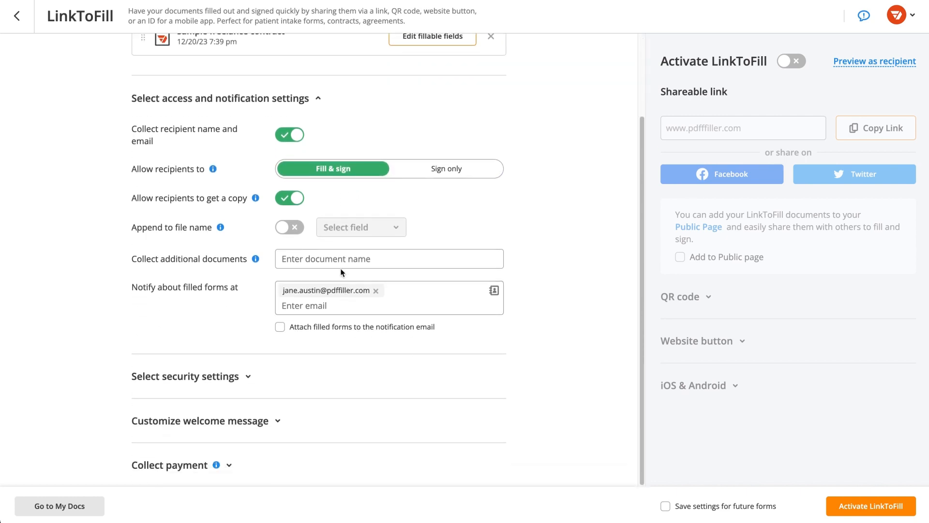
click(389, 258)
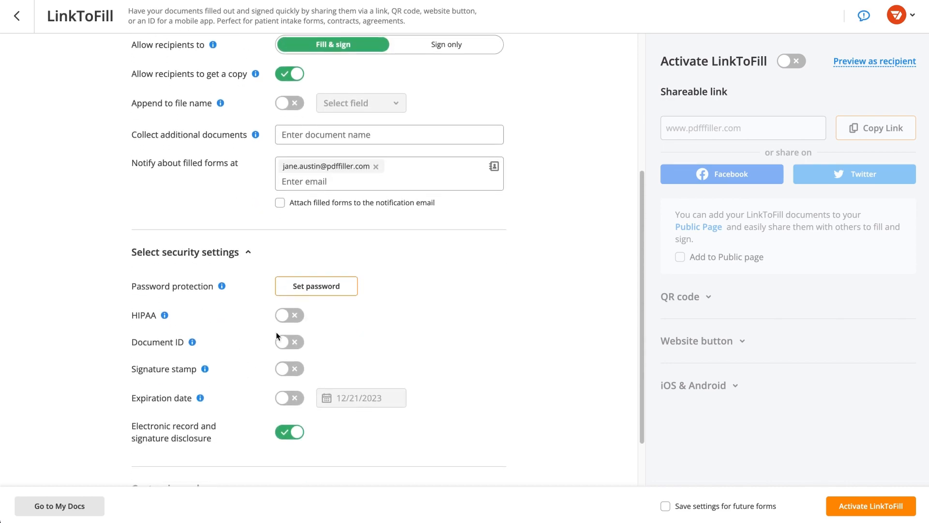
Step: Set a link password, enable Document ID, and turn on an expiration date
click(316, 286)
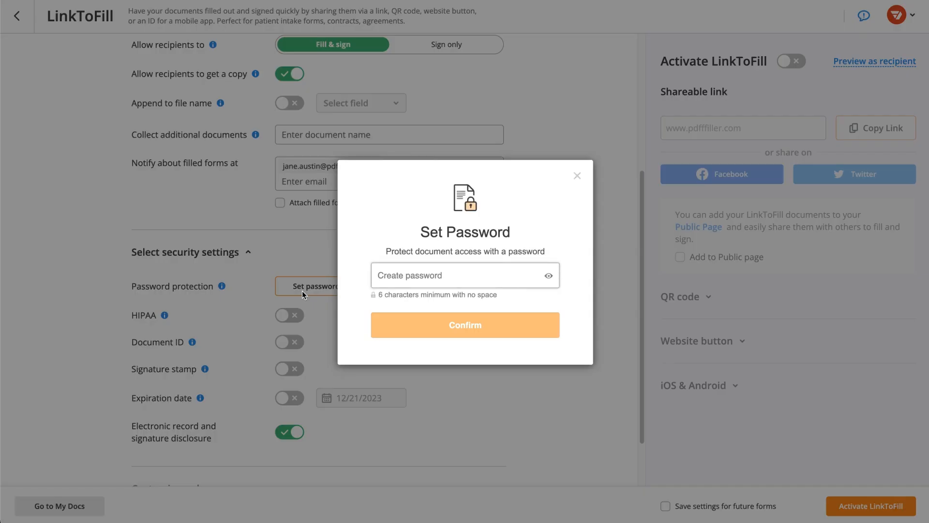
click(465, 324)
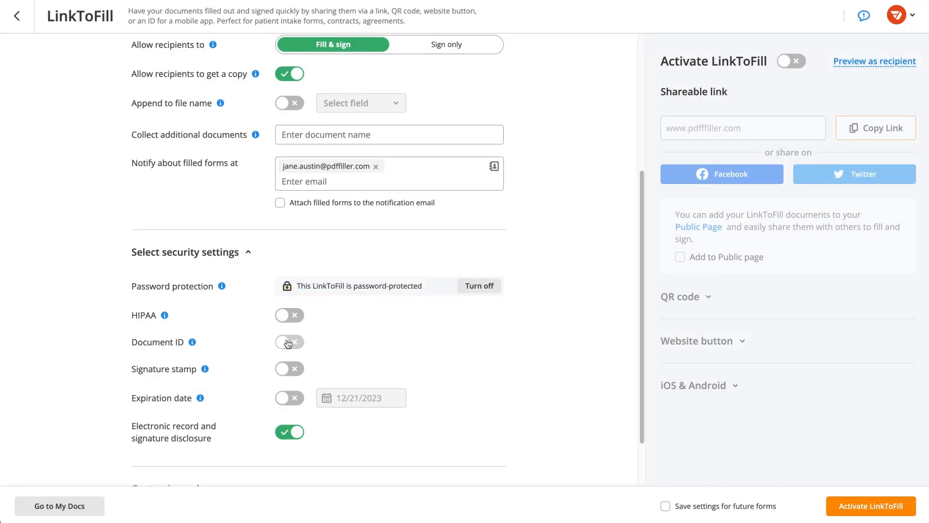
click(289, 342)
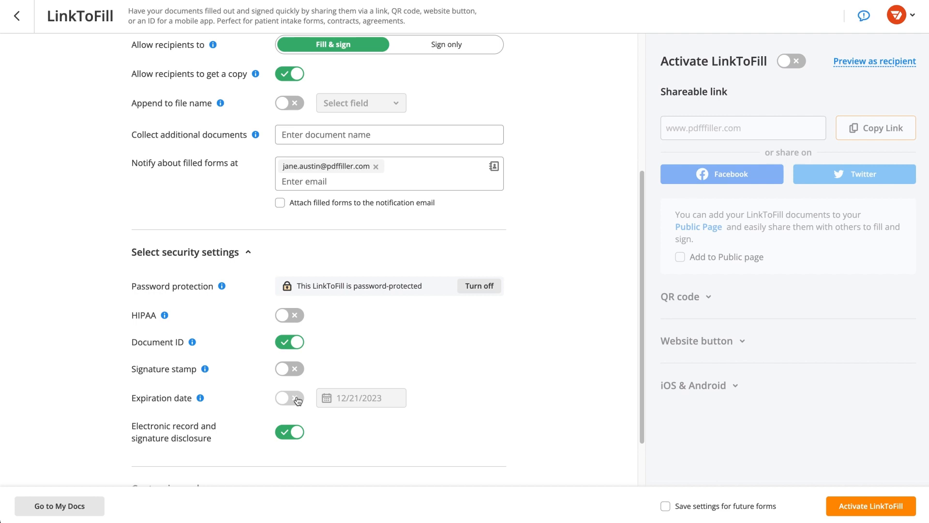
click(290, 398)
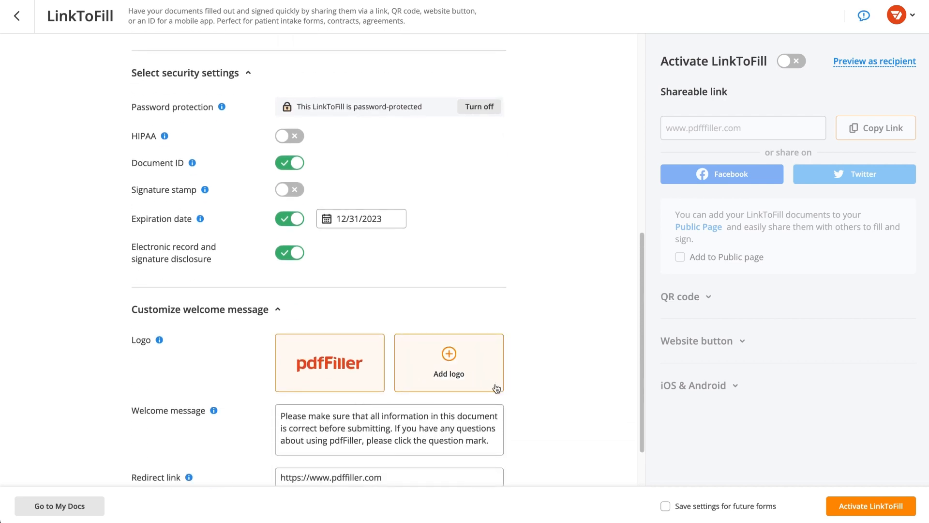
Step: Under Collect payment, try Stripe and then select PayPal
scroll(down, 3)
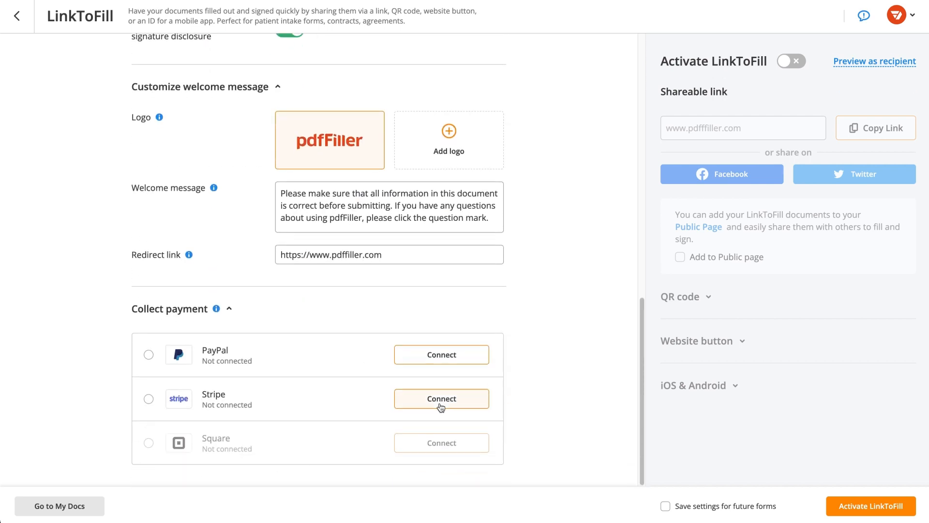
click(148, 399)
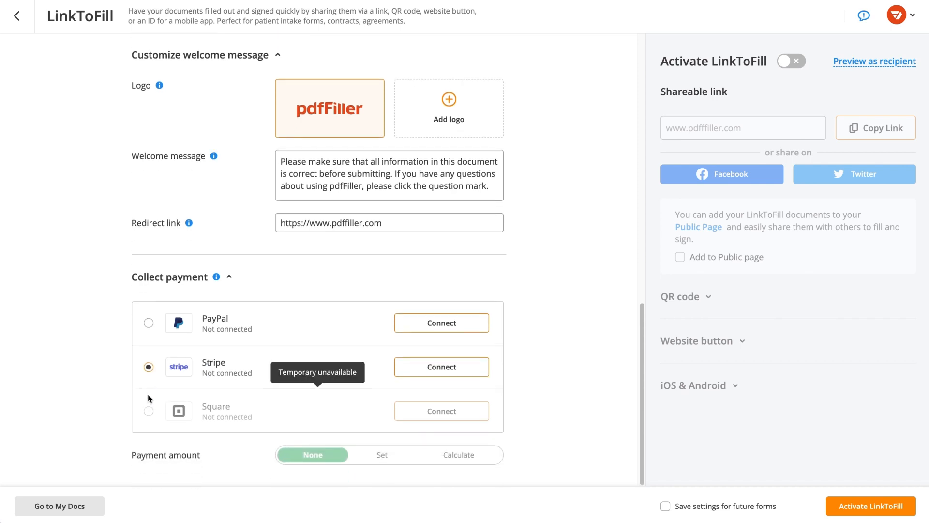
click(148, 323)
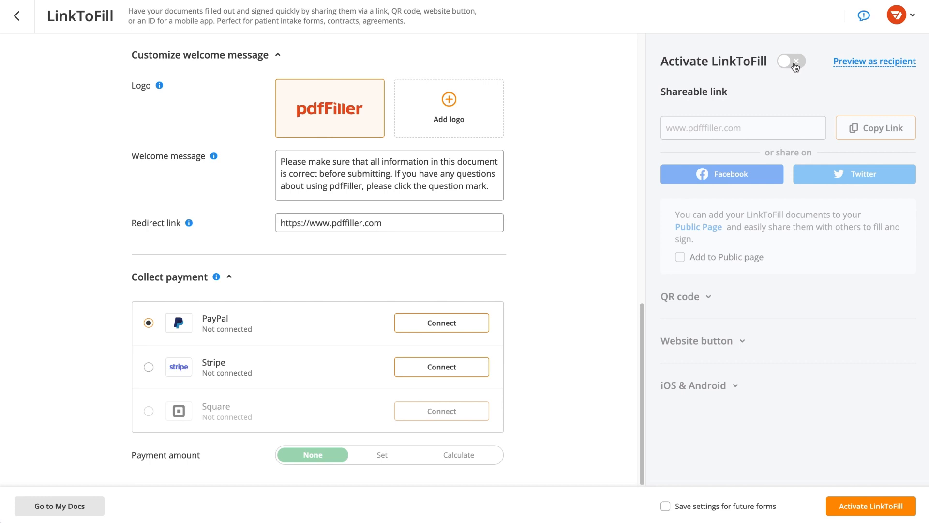
Step: Activate LinkToFill, copy the shareable link, and expand the QR code section
click(790, 60)
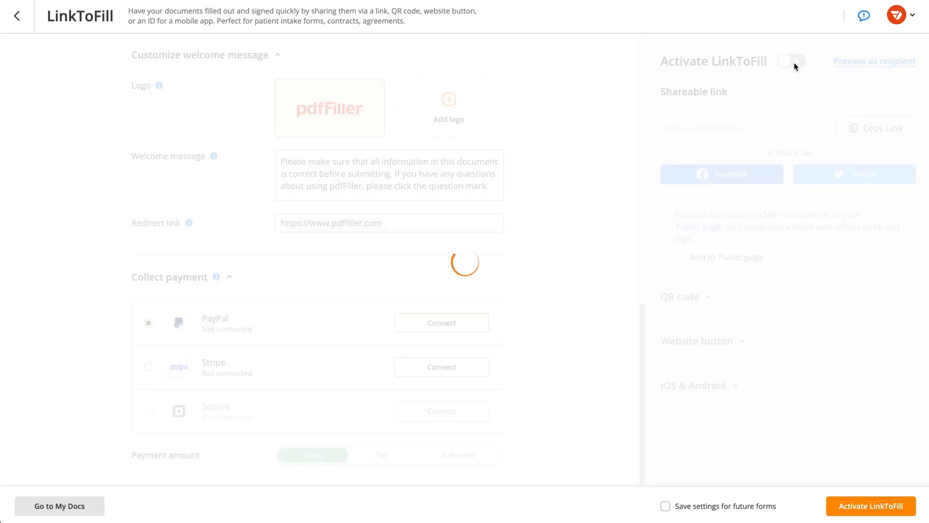
click(790, 60)
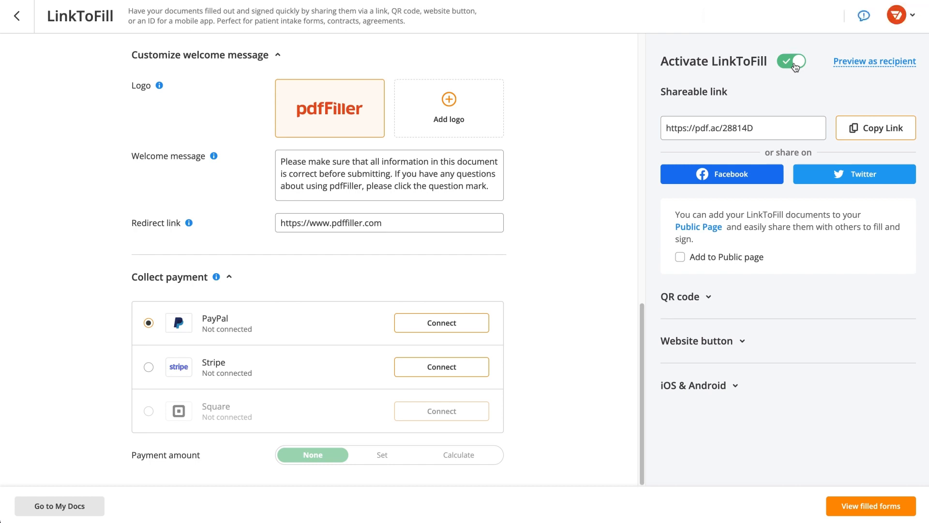
click(875, 128)
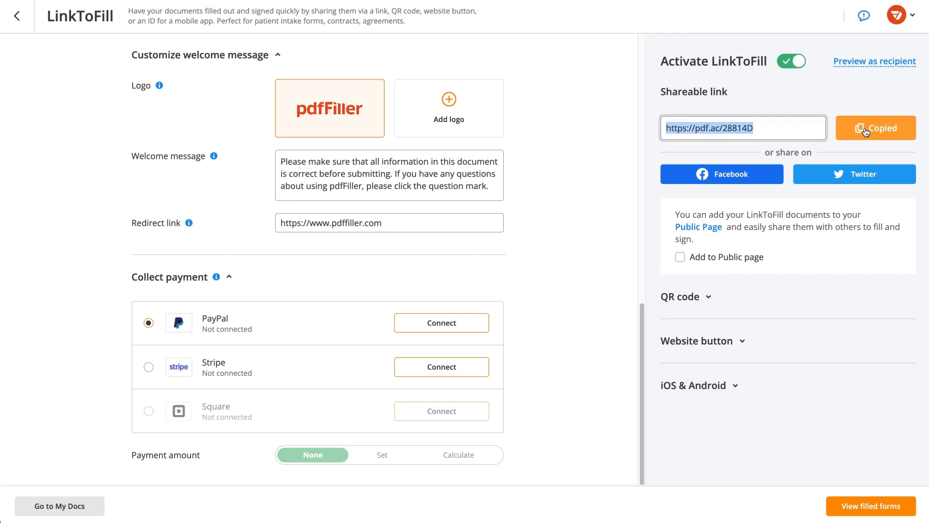
click(679, 297)
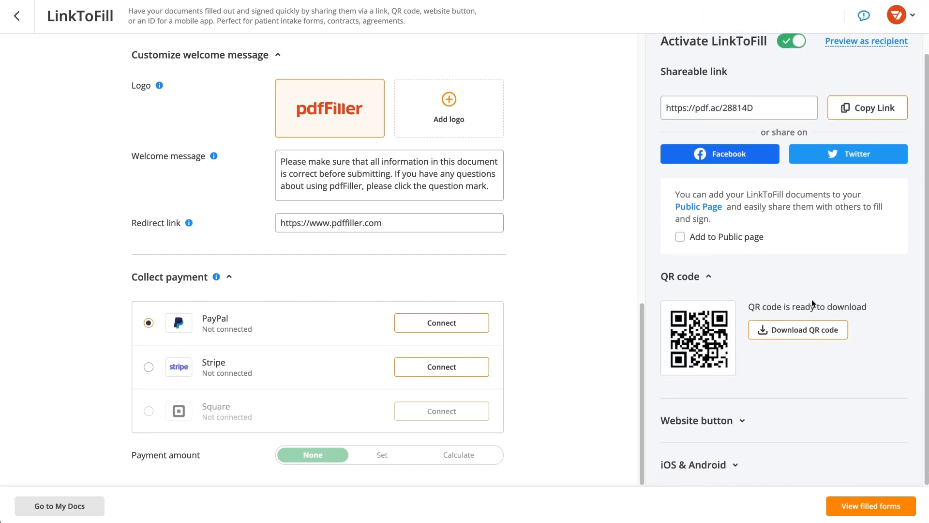
Step: Expand the Website button options and open View filled forms
click(698, 420)
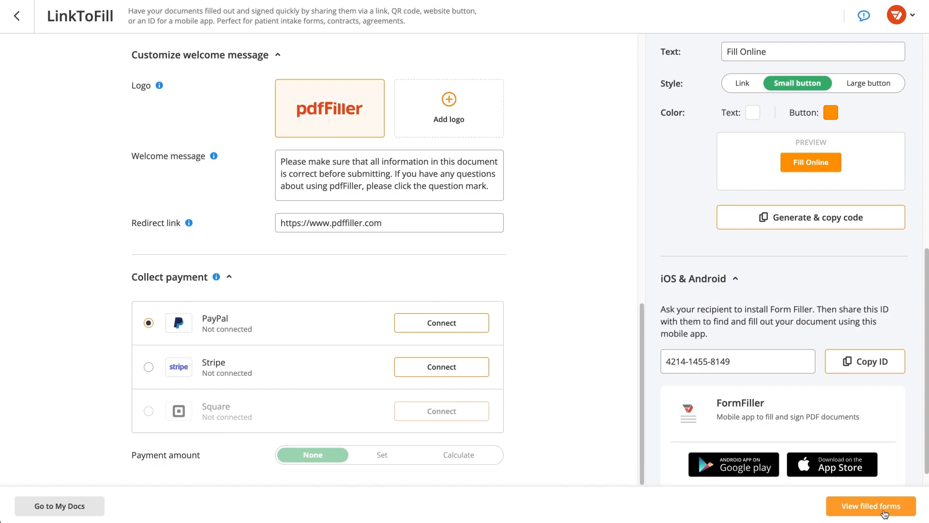
click(870, 505)
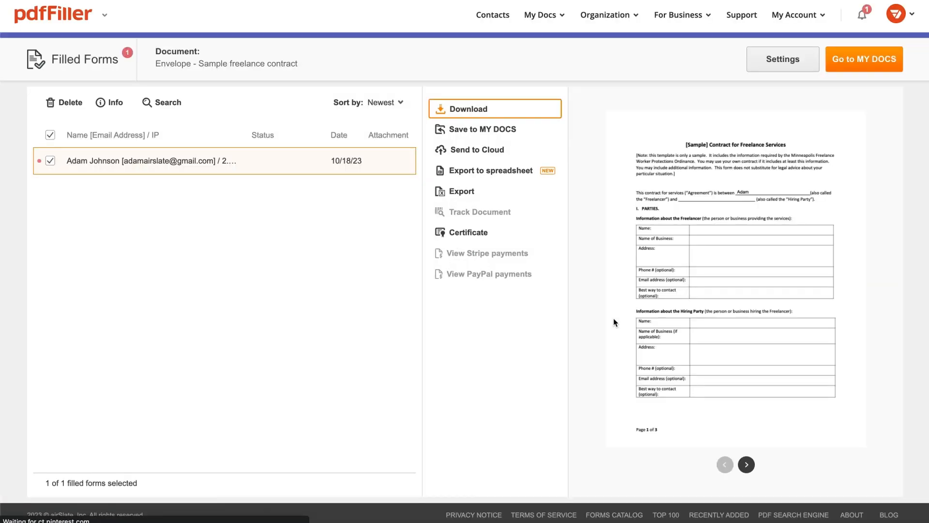